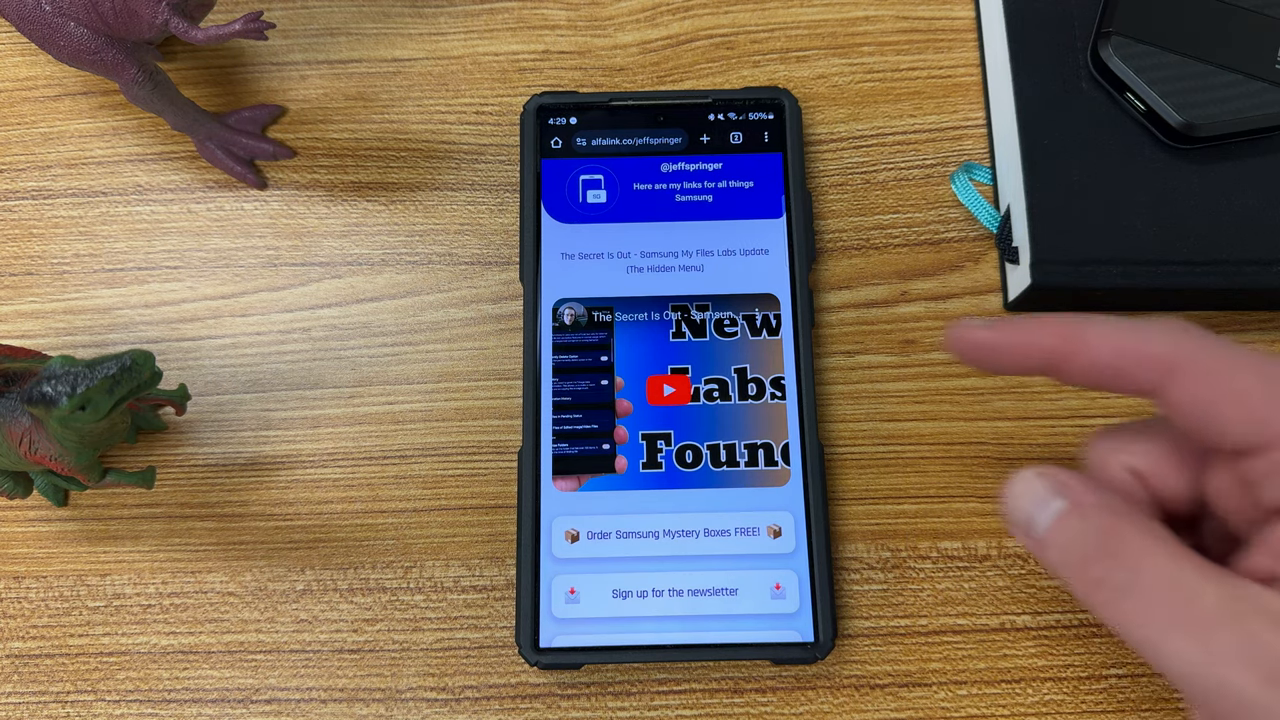
# Step: Scroll down the linktree-style page of Samsung links in Chrome
pyautogui.scroll(-3)
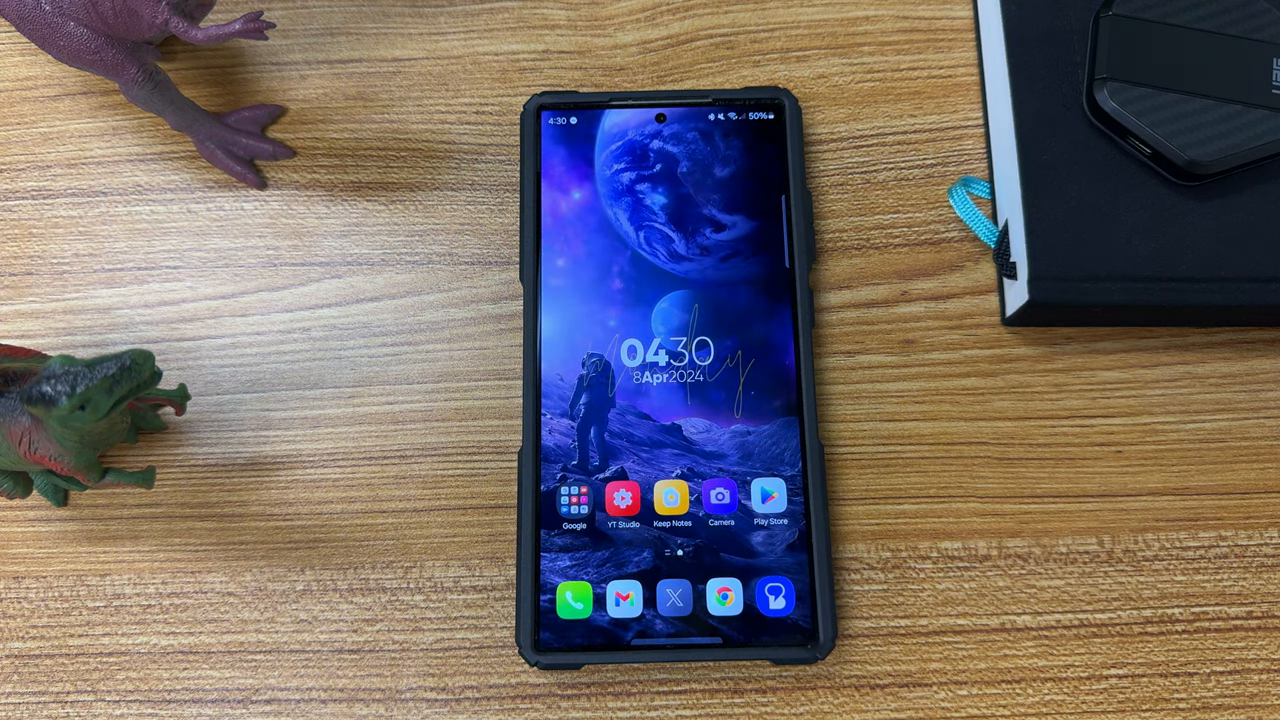
# Step: Launch X from the dock to reach the bookmarked Ice Universe S24 Ultra camera fix post
pyautogui.click(673, 597)
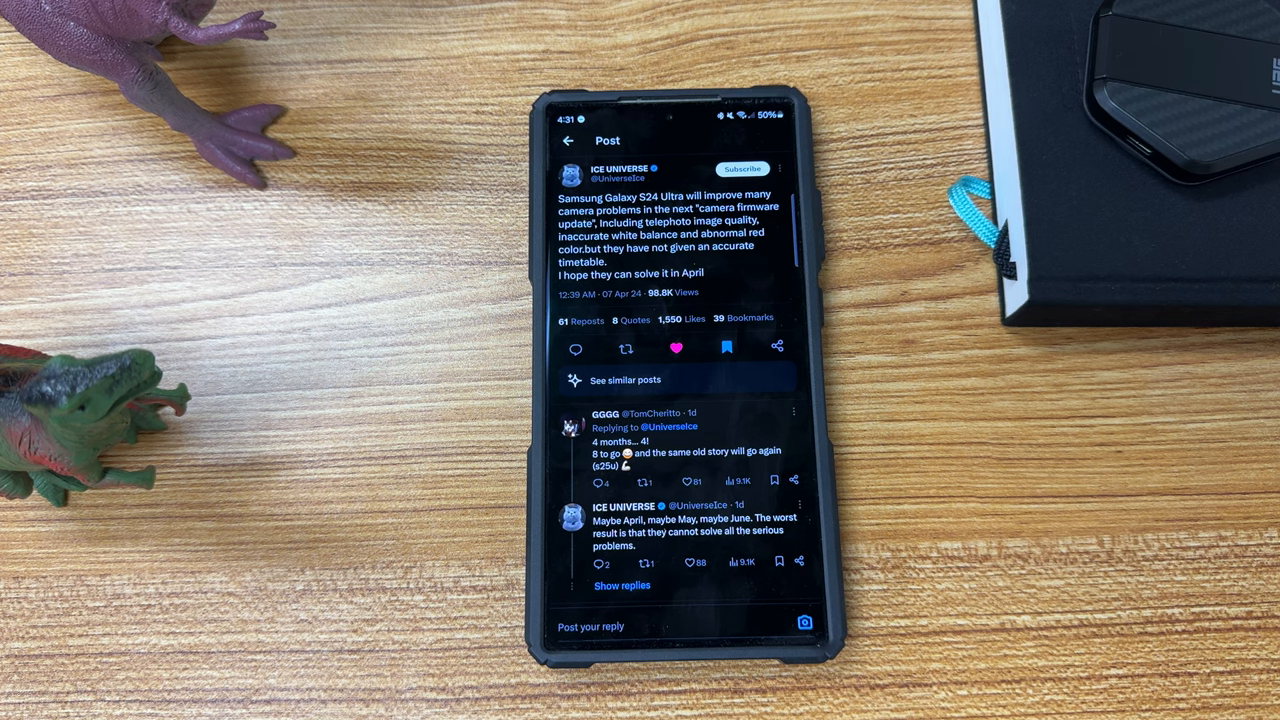
# Step: Skim the camera post's replies, return to All Bookmarks, and scroll to the LockStar clock post
pyautogui.scroll(-3)
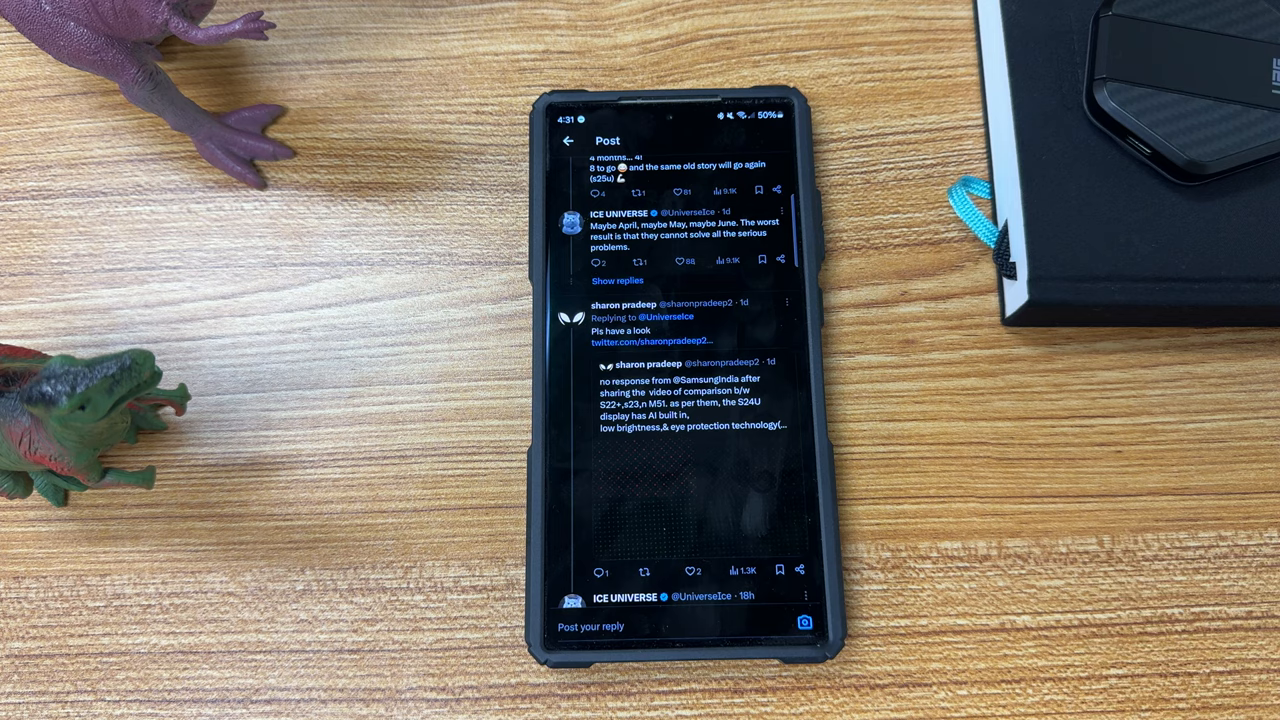
pyautogui.scroll(-3)
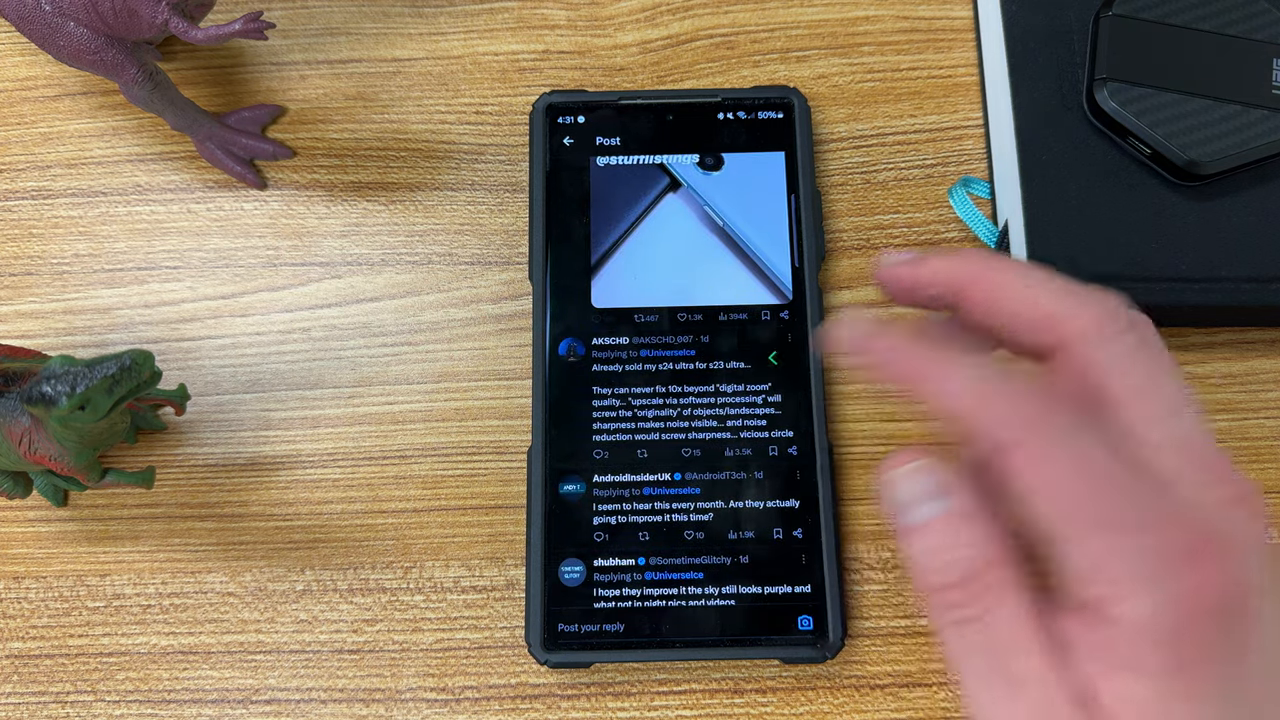
pyautogui.click(568, 139)
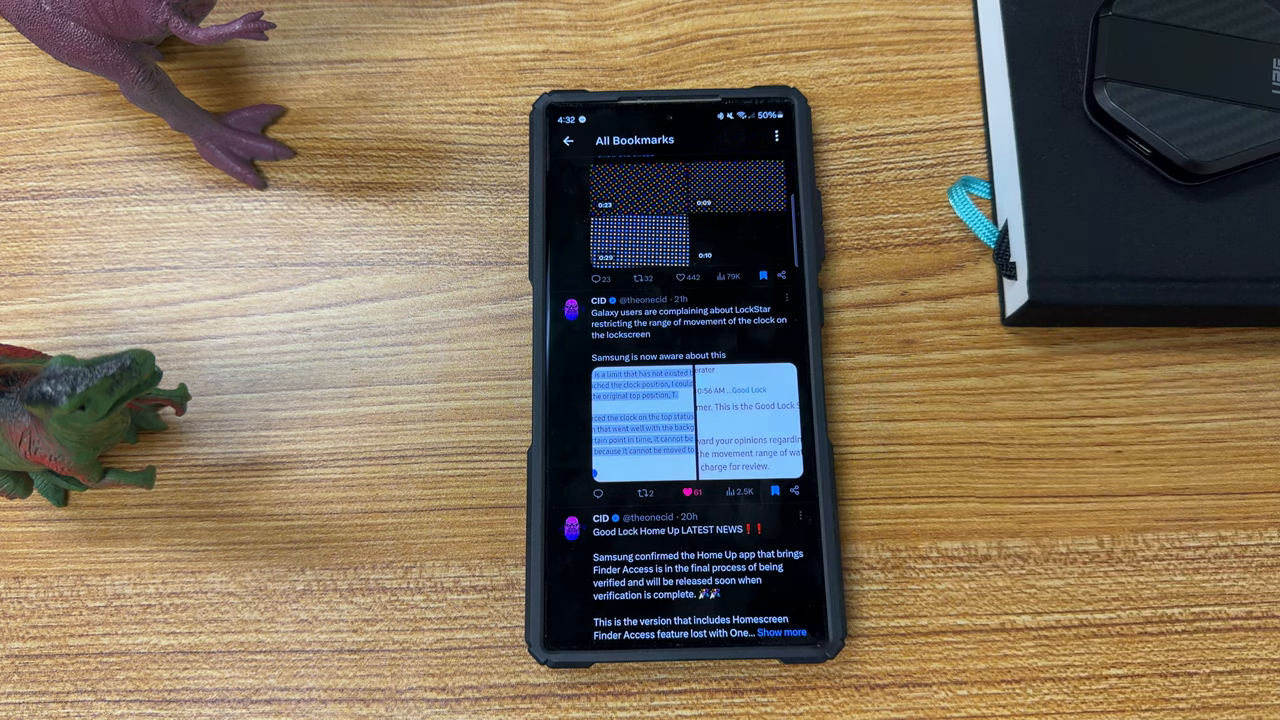
pyautogui.scroll(-3)
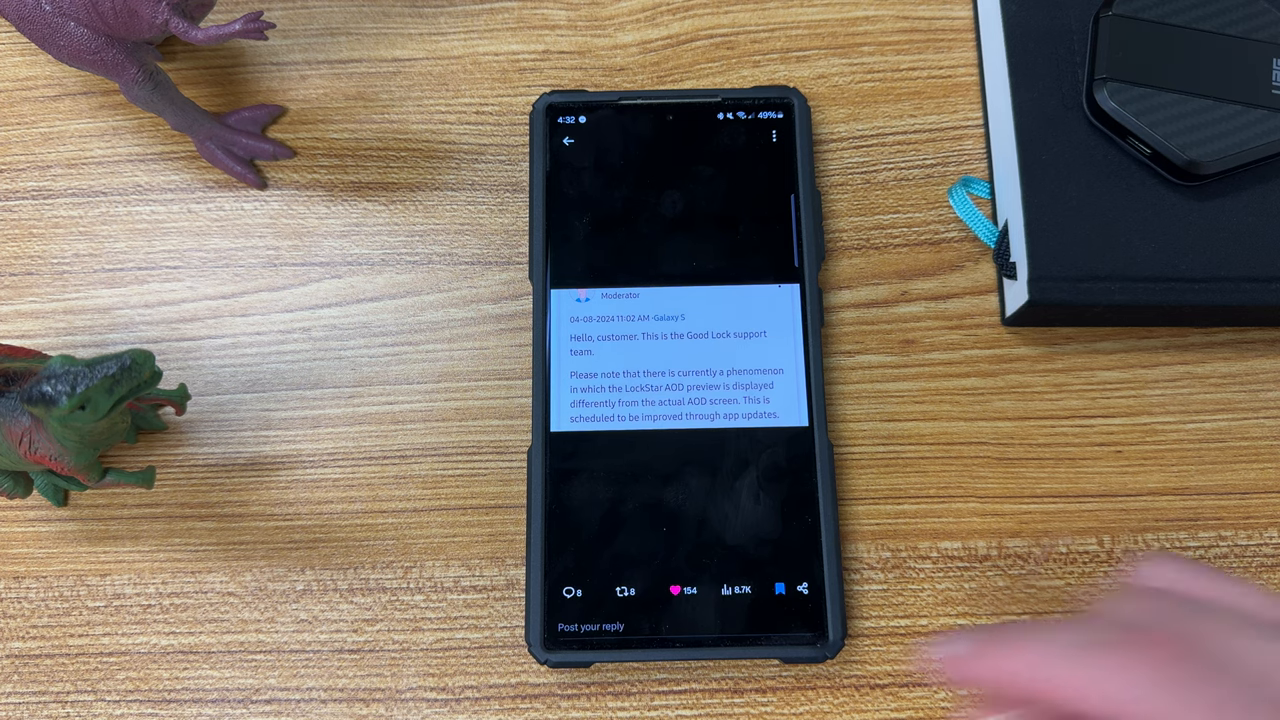
# Step: Close the enlarged Good Lock support reply image about the LockStar AOD preview
pyautogui.click(568, 141)
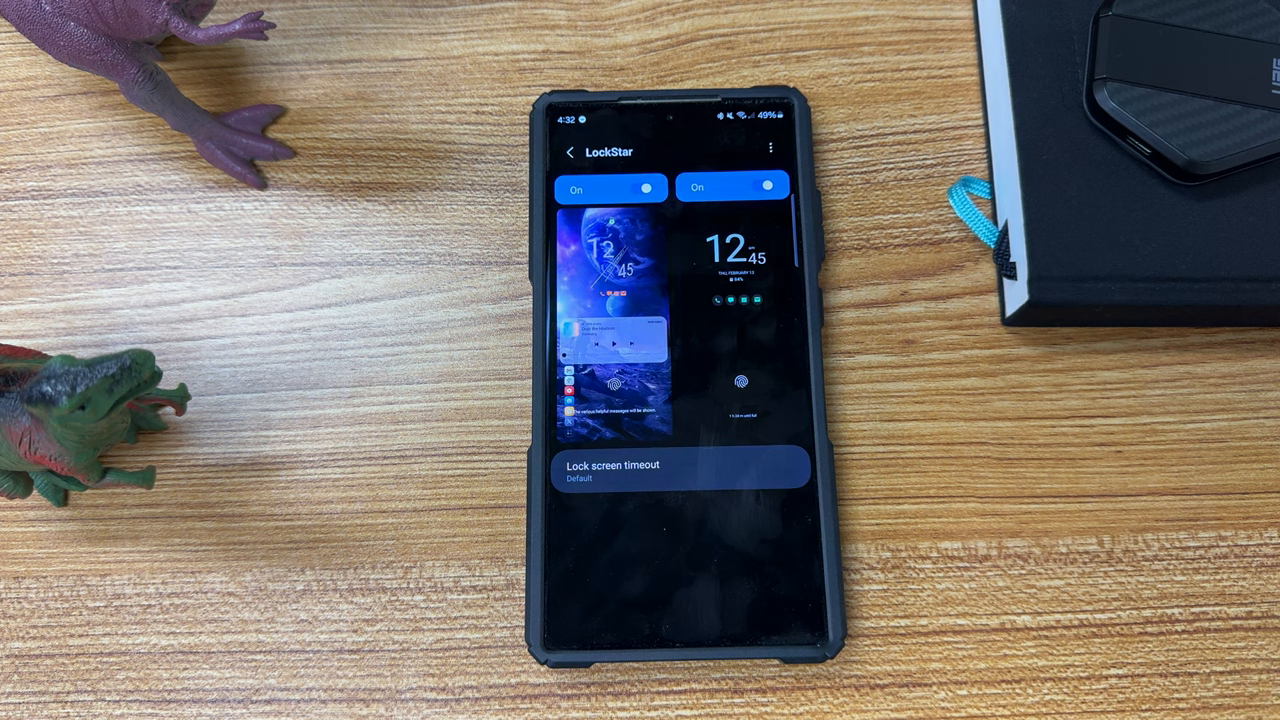
pyautogui.moveTo(900, 400)
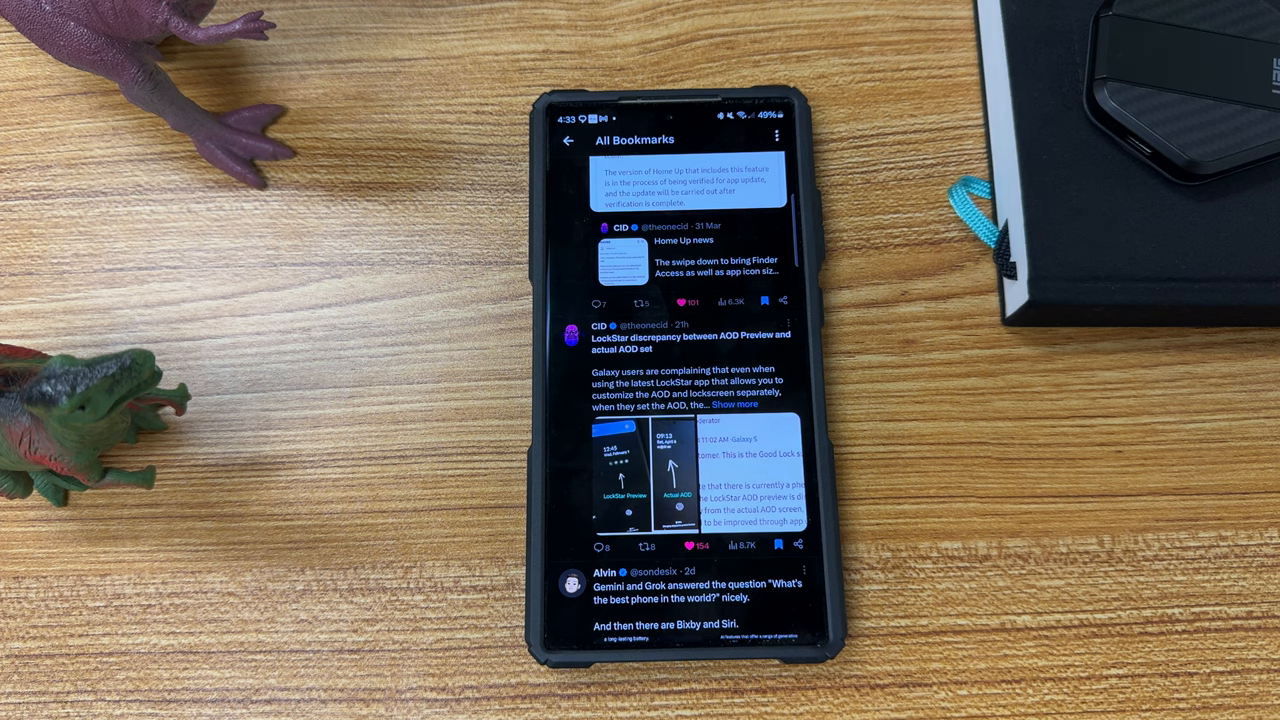
# Step: Scroll the Home Up post to CID's earlier quoted post about Finder Access and icon sizes
pyautogui.scroll(-3)
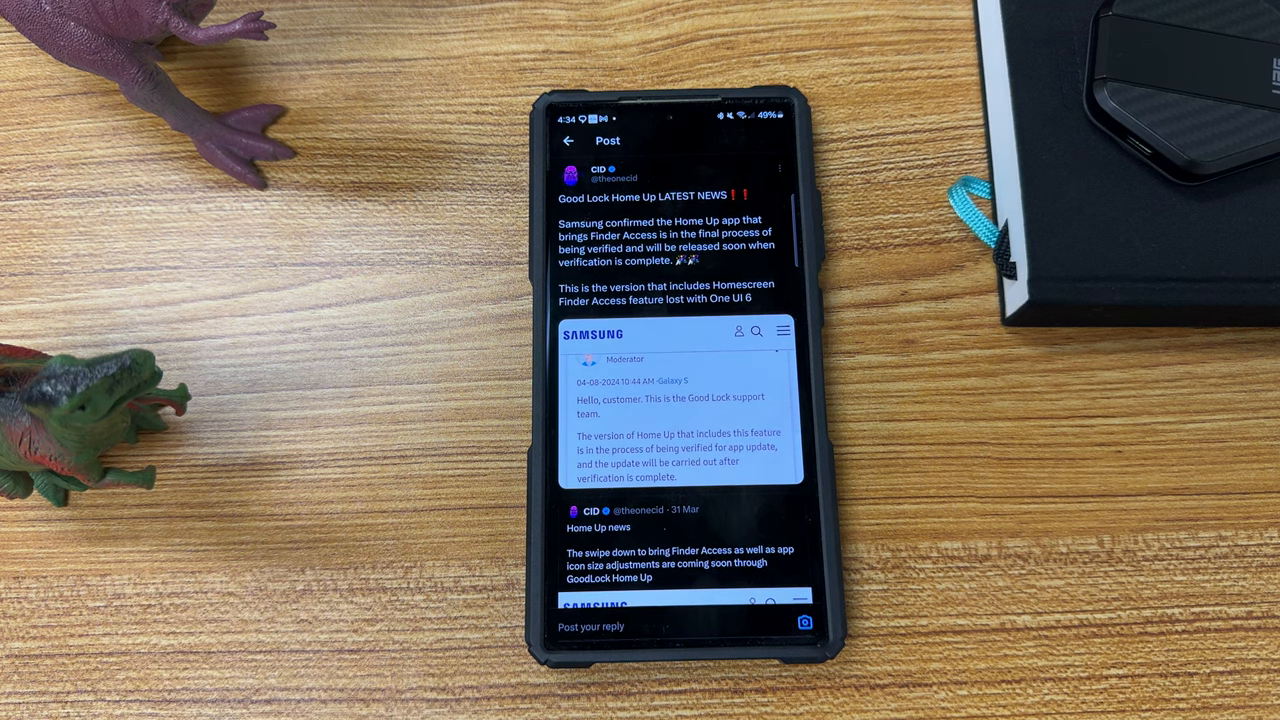
pyautogui.scroll(-3)
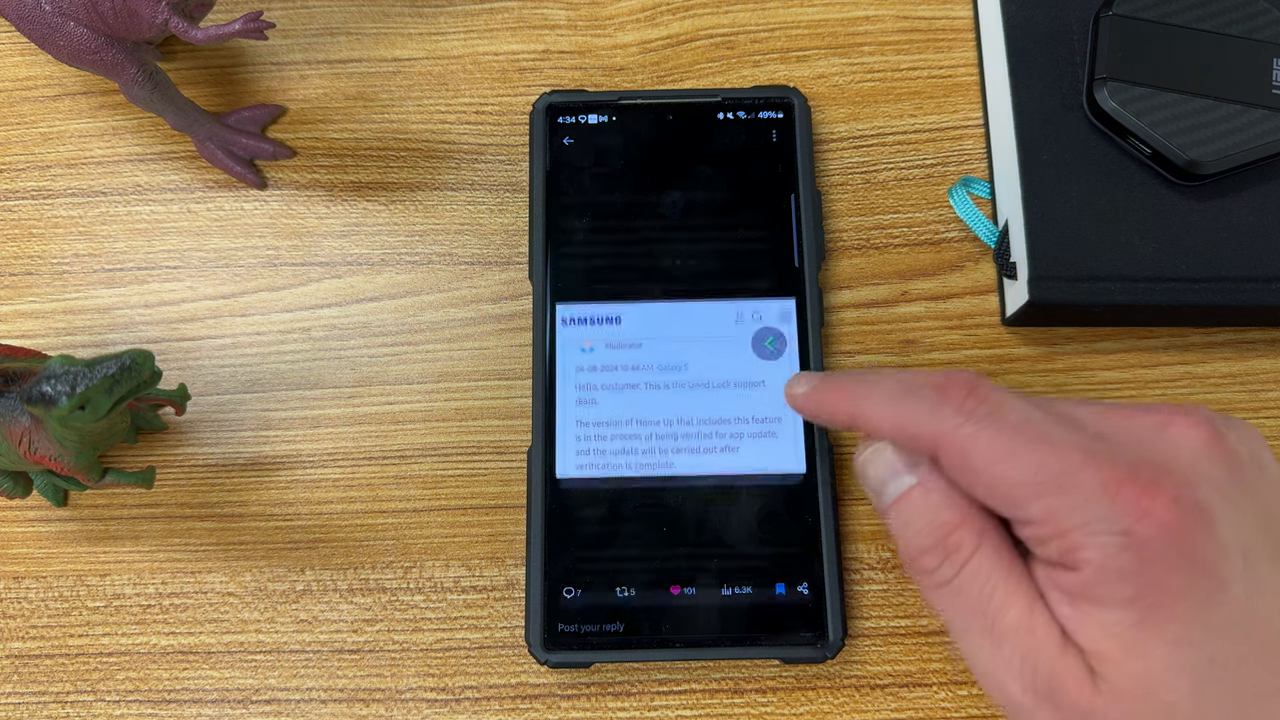
pyautogui.scroll(-3)
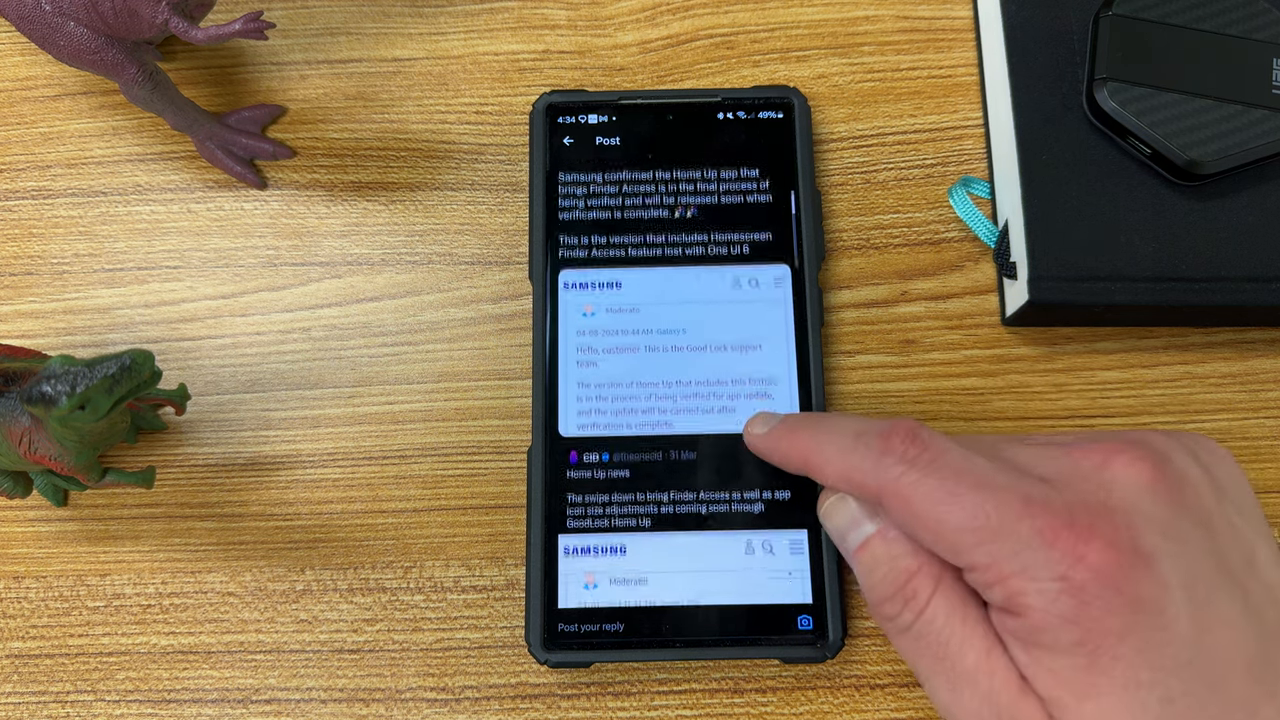